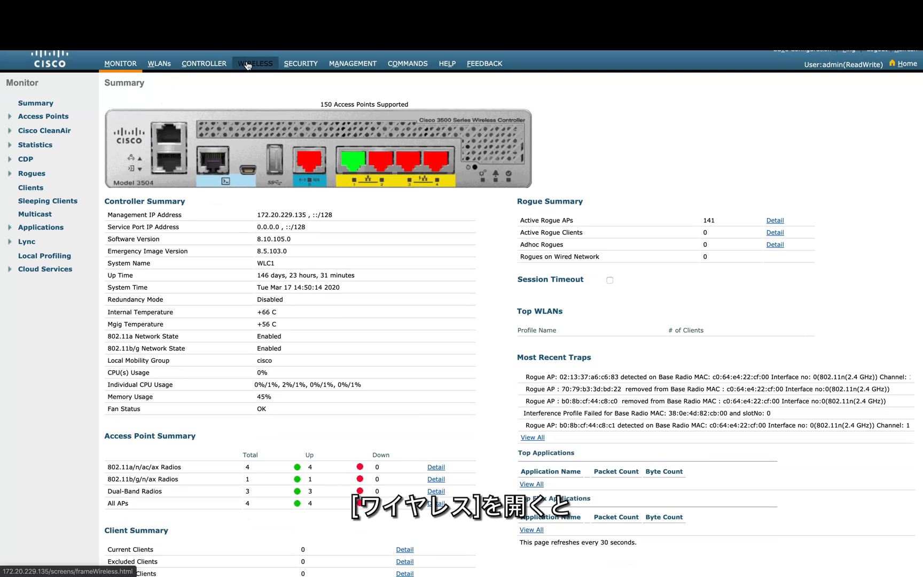
# Change SJC-AP1815-1's AP Mode from local to FlexConnect on its General settings
pyautogui.click(254, 64)
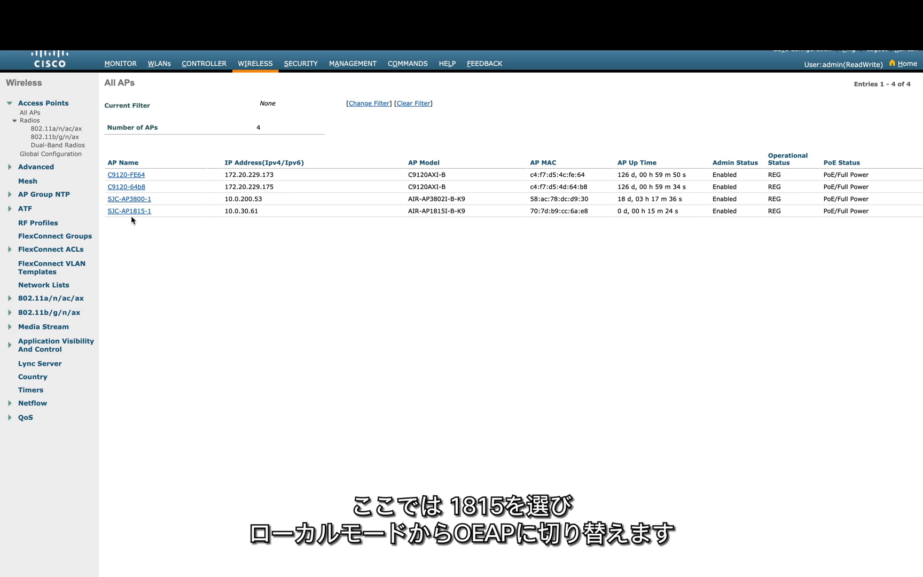
pyautogui.click(129, 211)
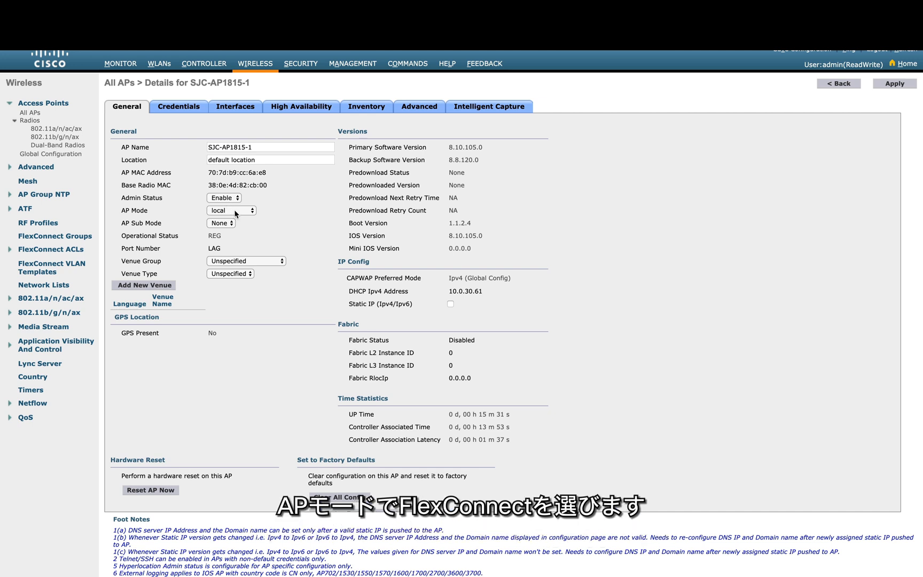
pyautogui.click(231, 210)
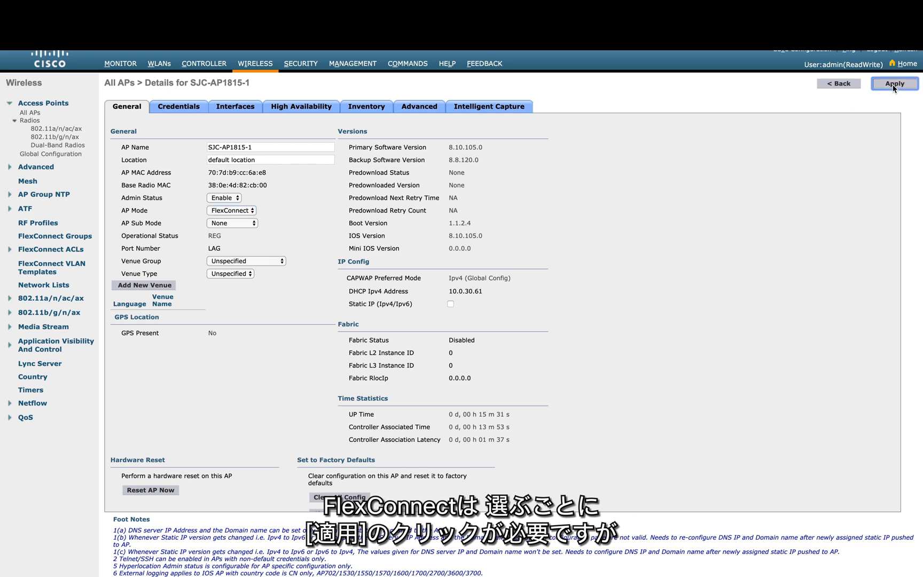
# Apply the FlexConnect mode and tick Enable OfficeExtend AP for SJC-AP1815-1
pyautogui.click(894, 84)
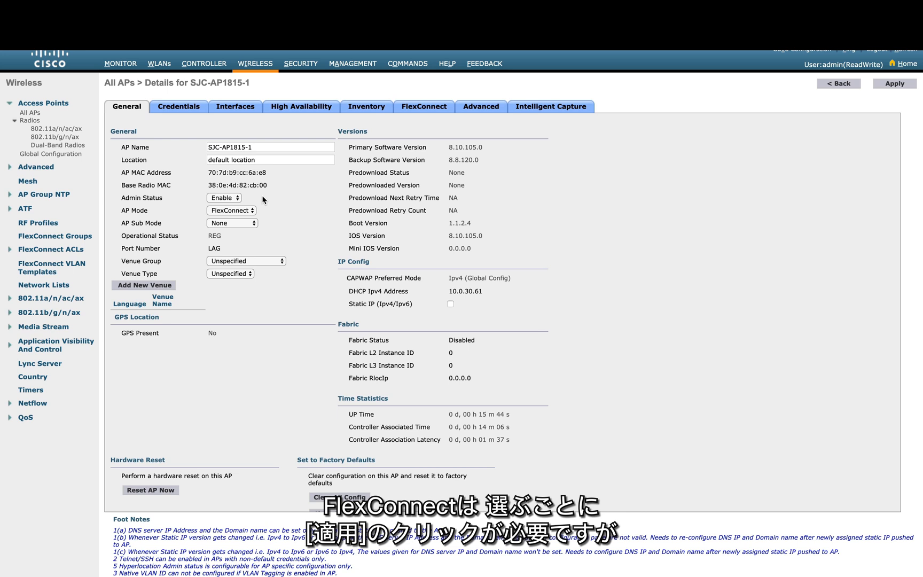
pyautogui.moveTo(428, 114)
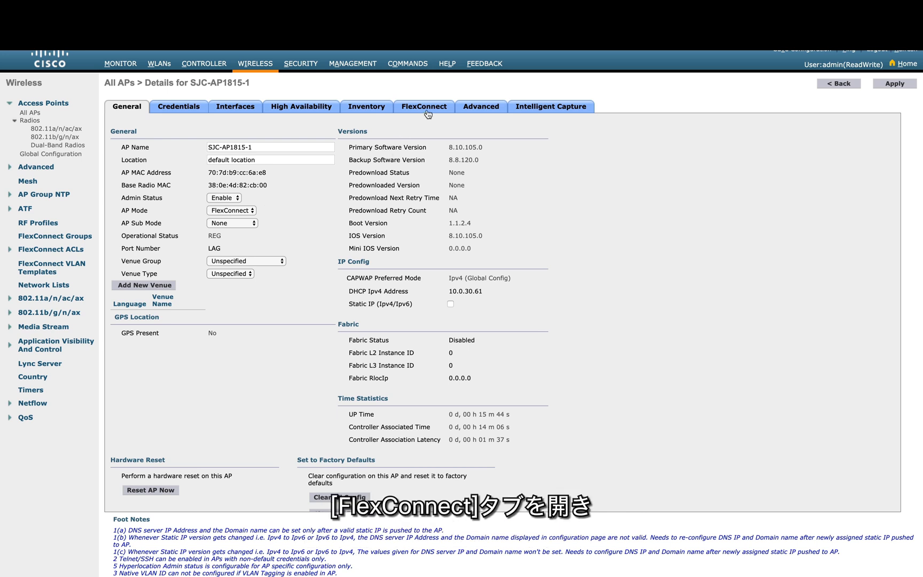
pyautogui.click(423, 107)
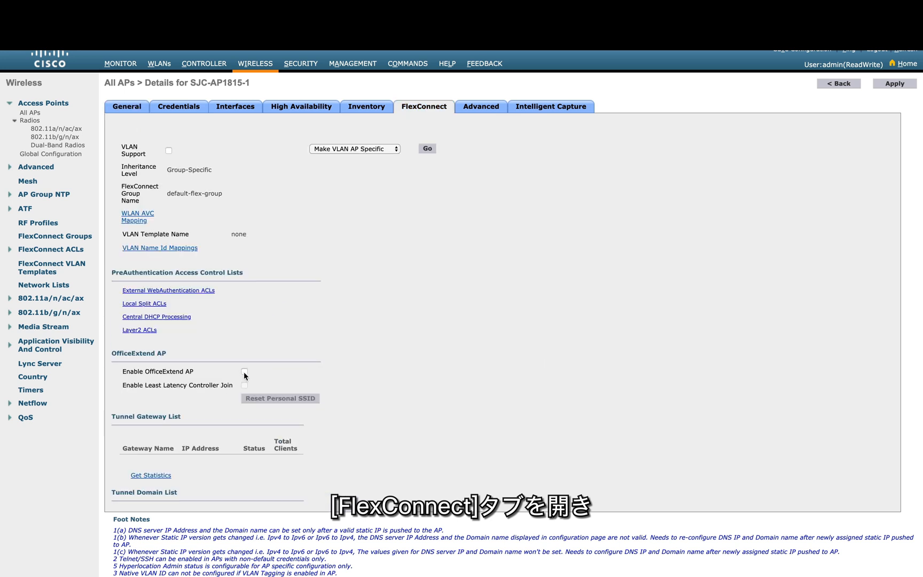
pyautogui.click(243, 372)
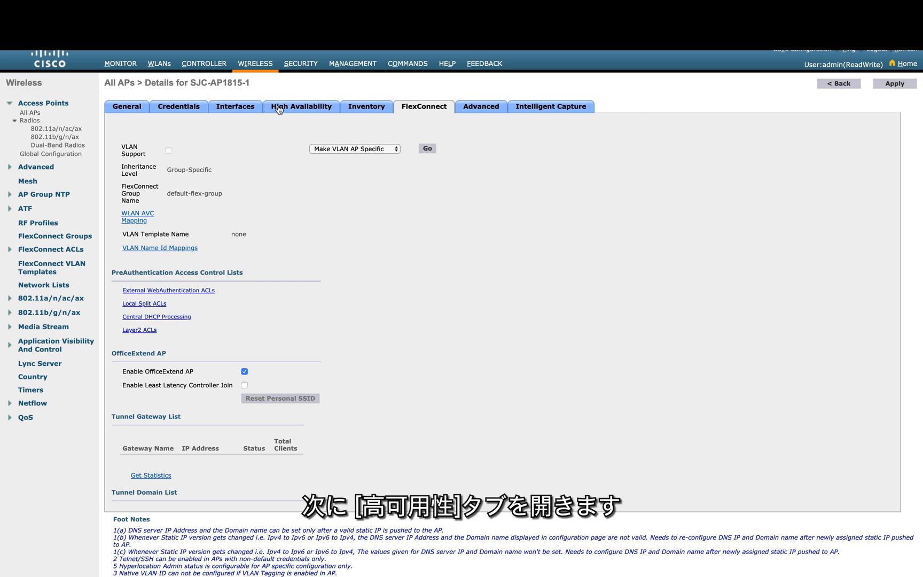
# Set the primary controller to DMZ at 128.107.222.5 under High Availability and apply it
pyautogui.click(300, 107)
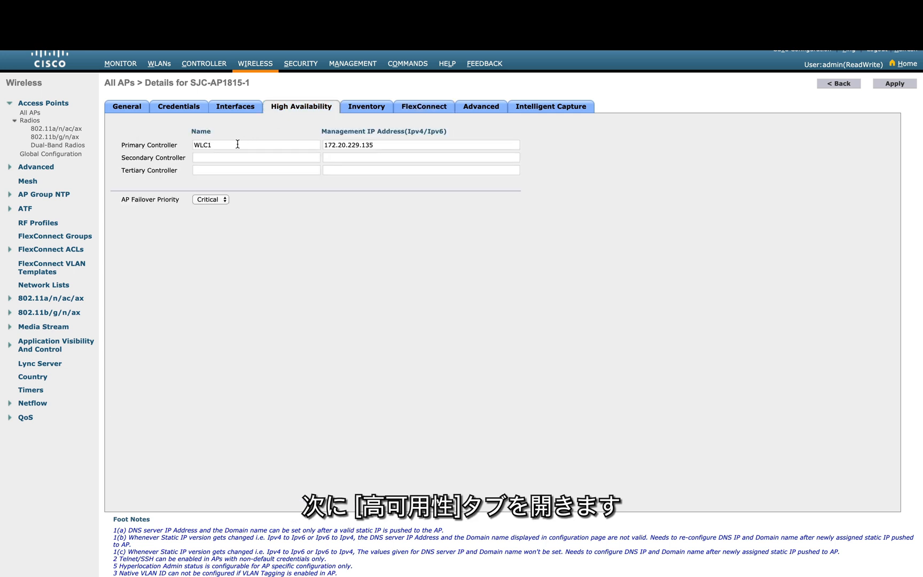
pyautogui.write('DMZ')
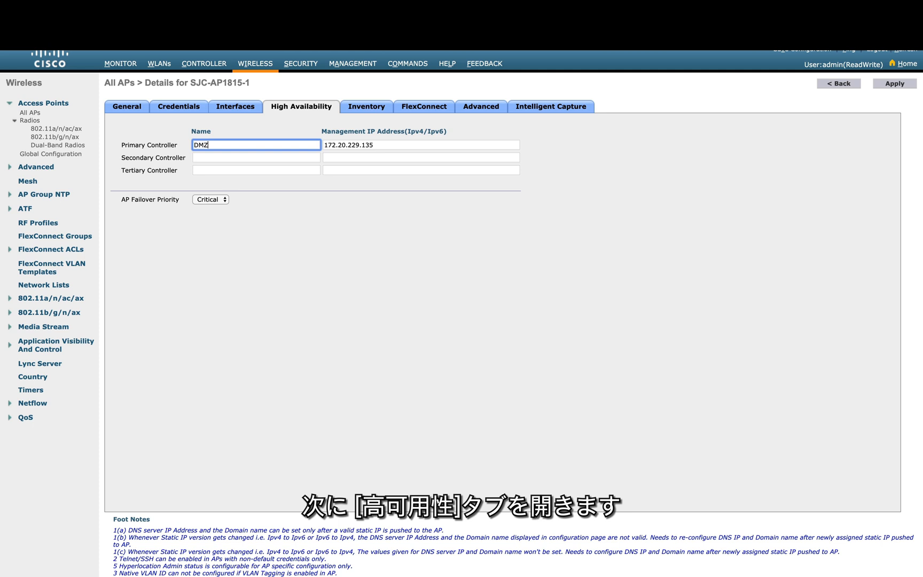
pyautogui.click(420, 145)
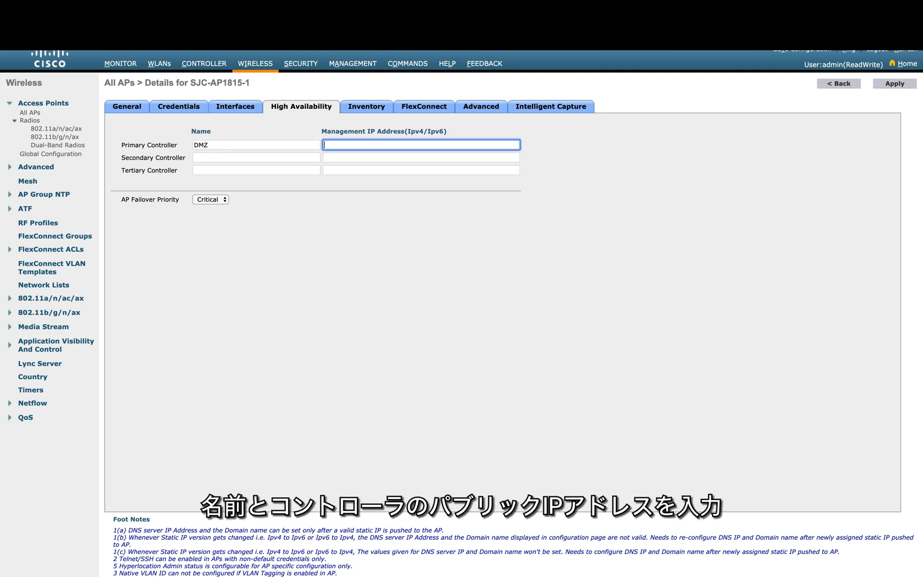
pyautogui.write('12')
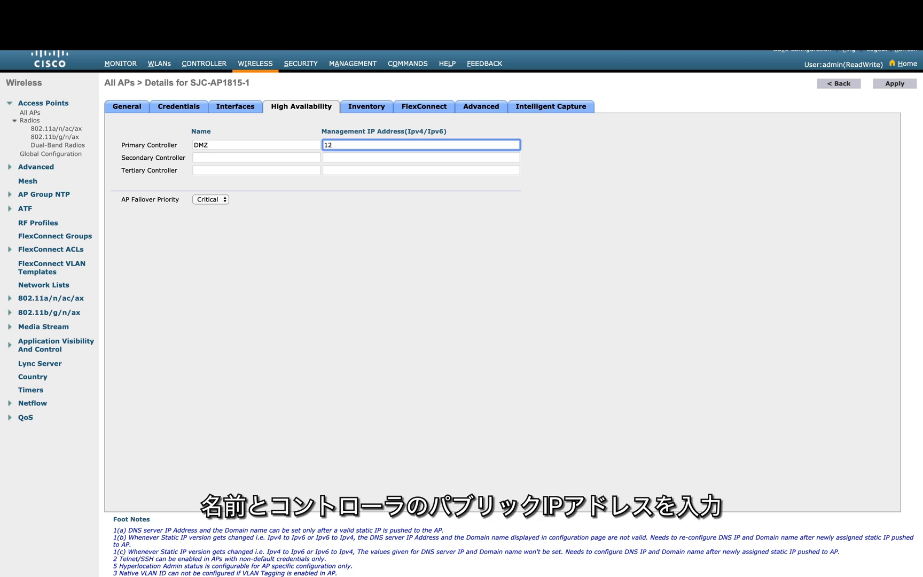
pyautogui.write('128.107.222.5')
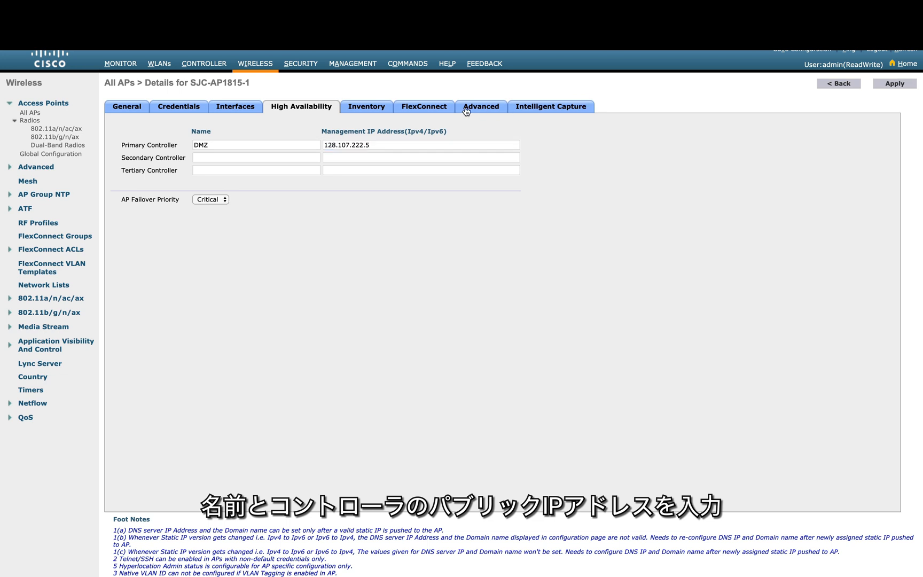
pyautogui.click(423, 107)
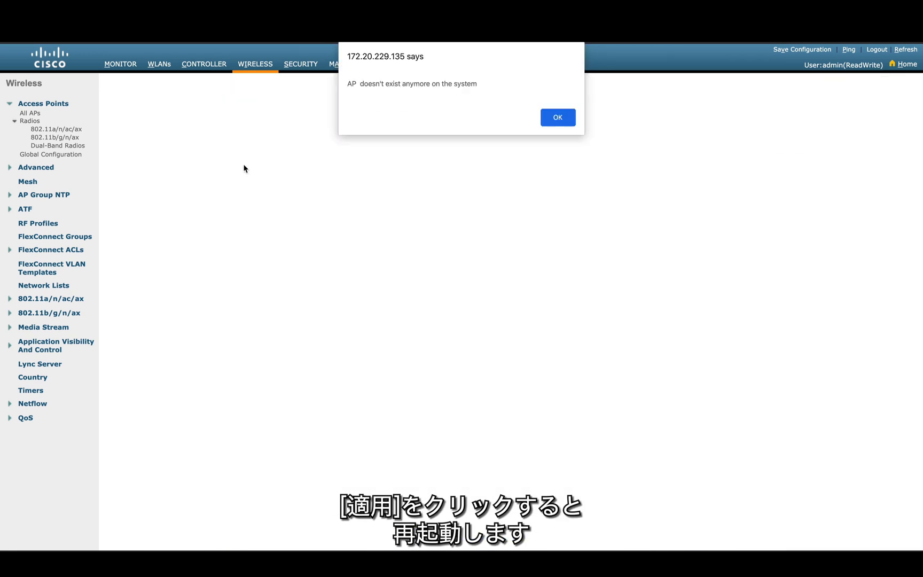
# Acknowledge the alert that the AP has left the controller
pyautogui.click(557, 117)
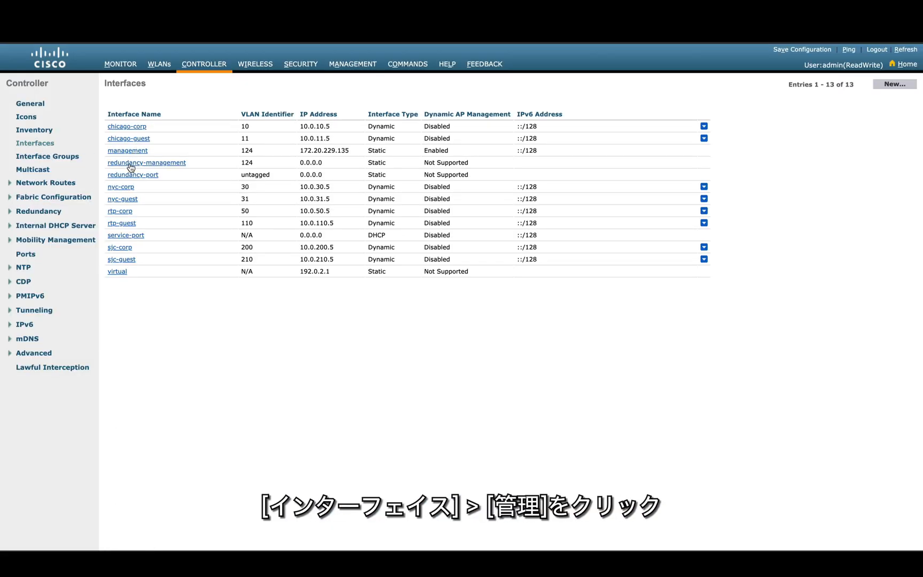
# Enable NAT Address 128.107.222.5 on the management interface, apply and confirm the warning
pyautogui.click(127, 151)
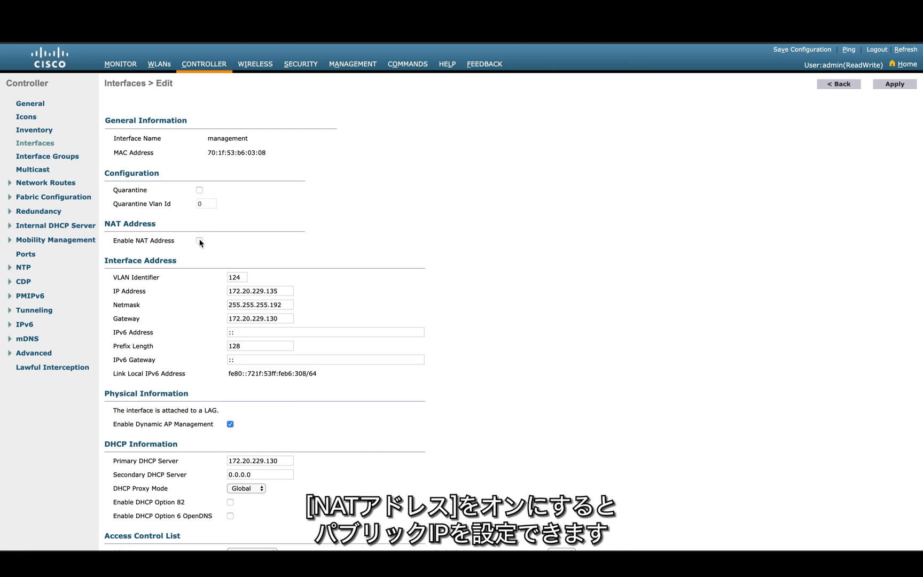
pyautogui.moveTo(199, 243)
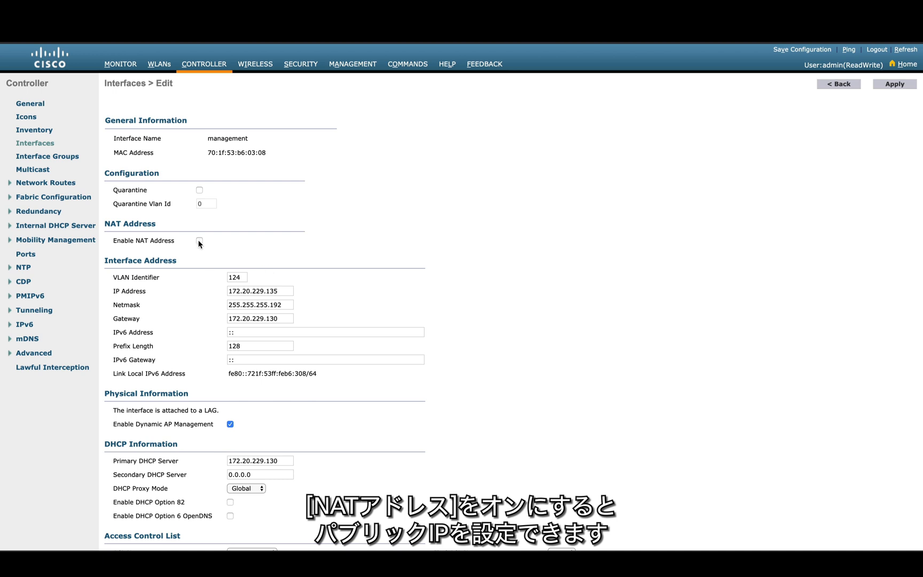
pyautogui.click(198, 240)
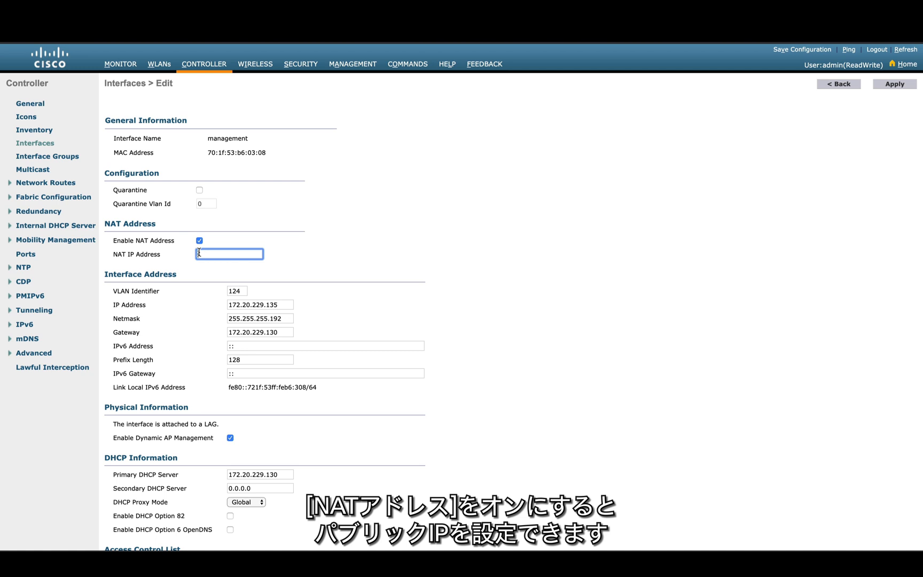
pyautogui.write('128.107.222.5')
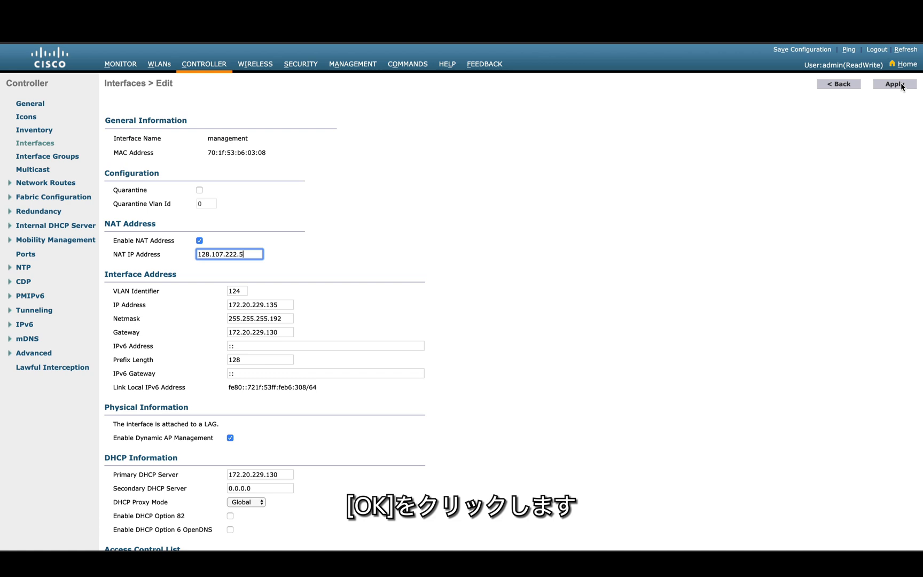
pyautogui.click(894, 83)
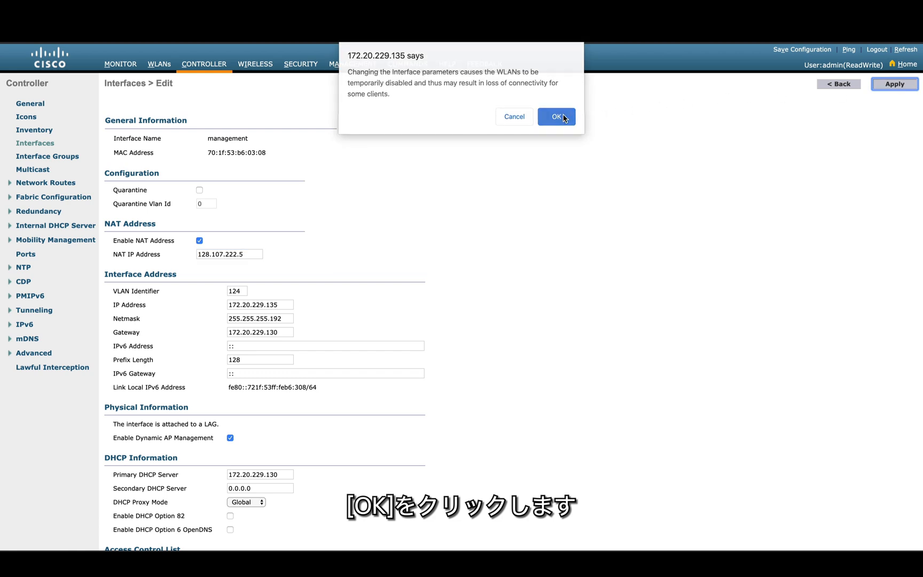
pyautogui.click(555, 117)
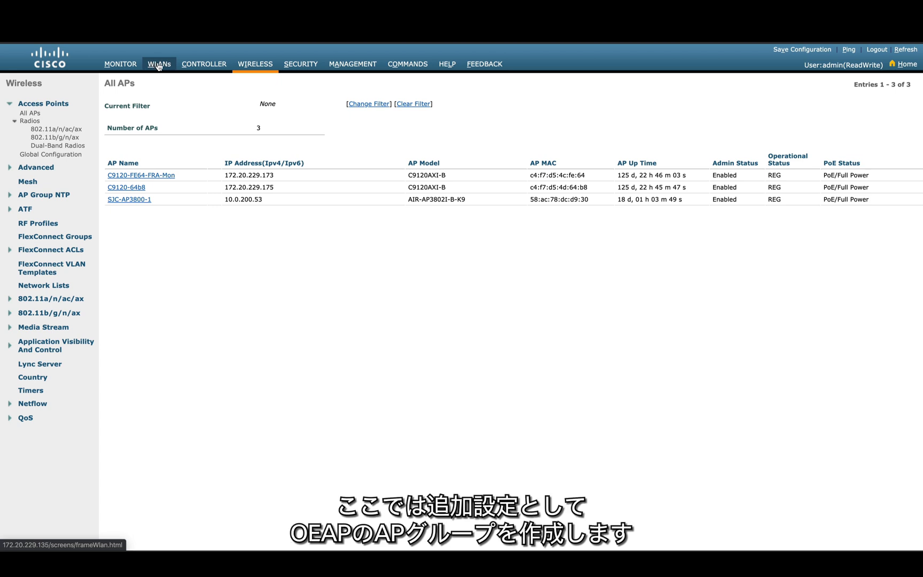
# Add a new AP group named OEAP-Group with description 'For OEAP APs'
pyautogui.click(158, 64)
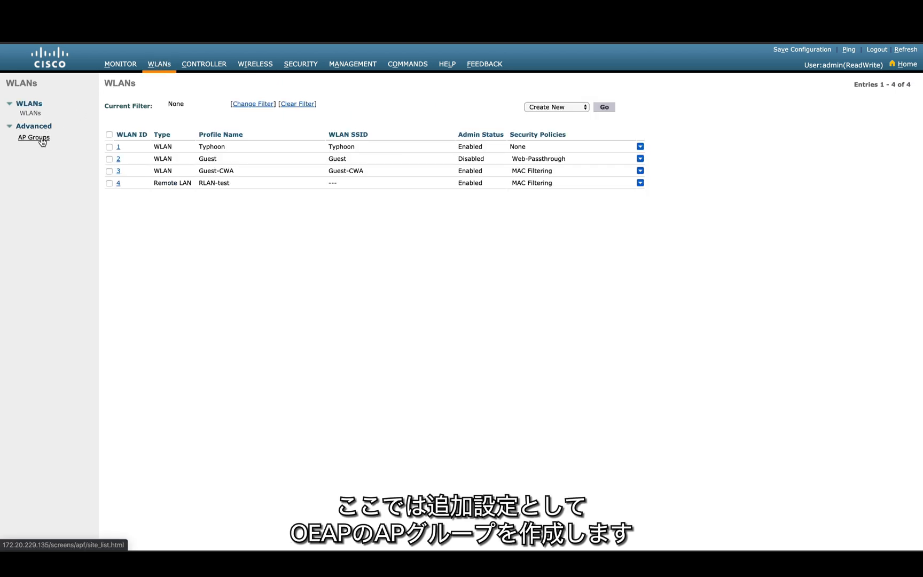
pyautogui.click(33, 137)
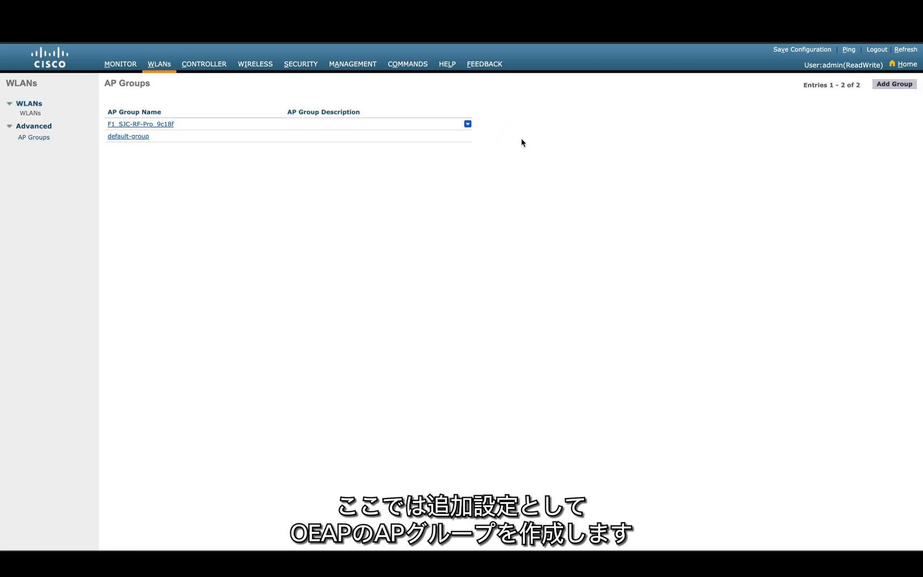
pyautogui.click(893, 84)
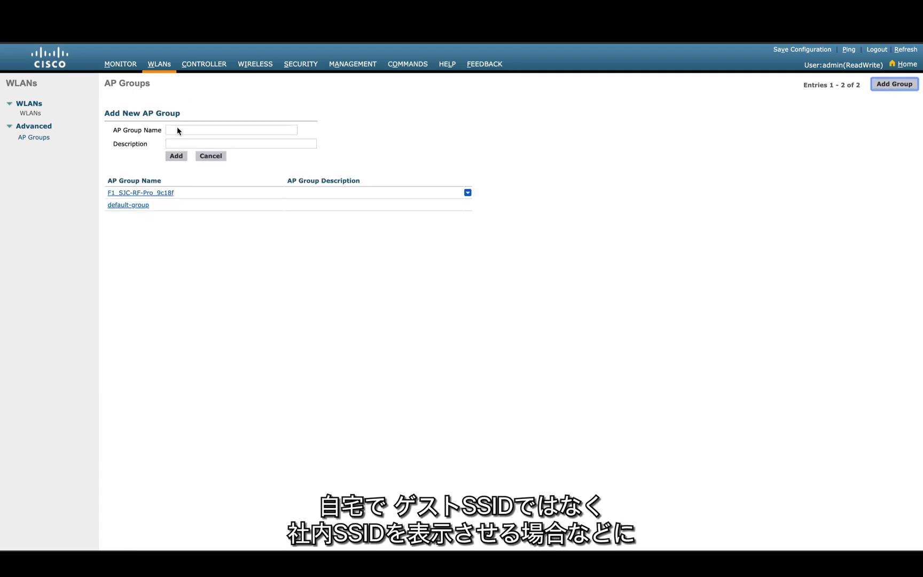
pyautogui.write('OEAP-')
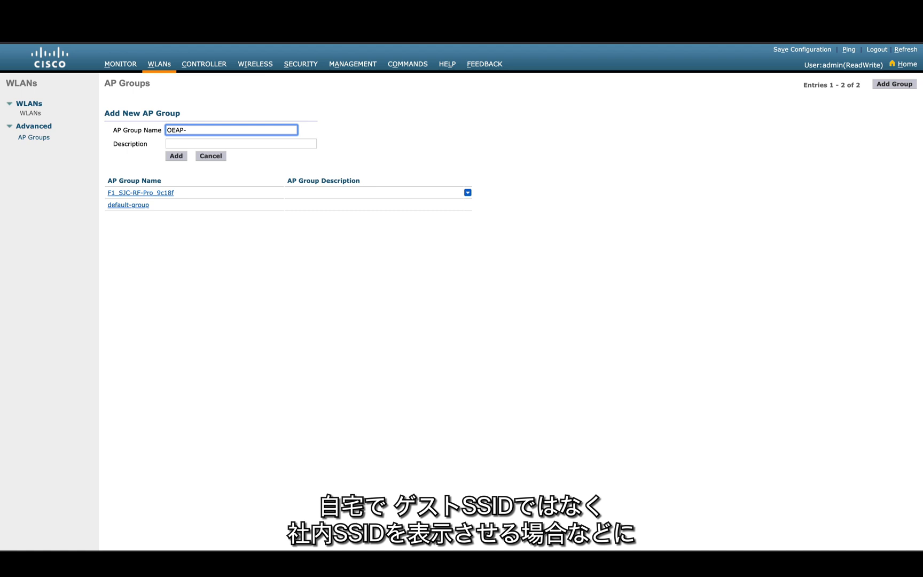
pyautogui.write('Group')
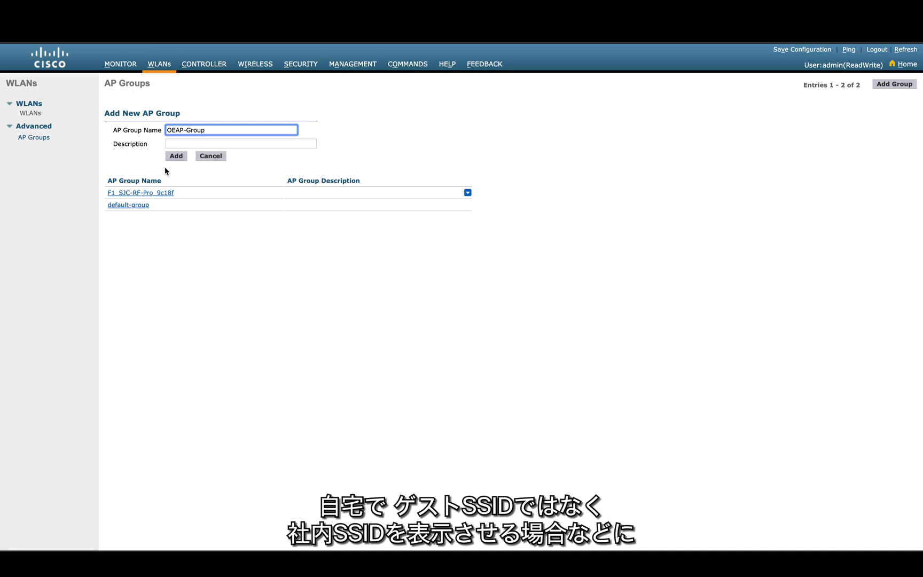
pyautogui.write('For')
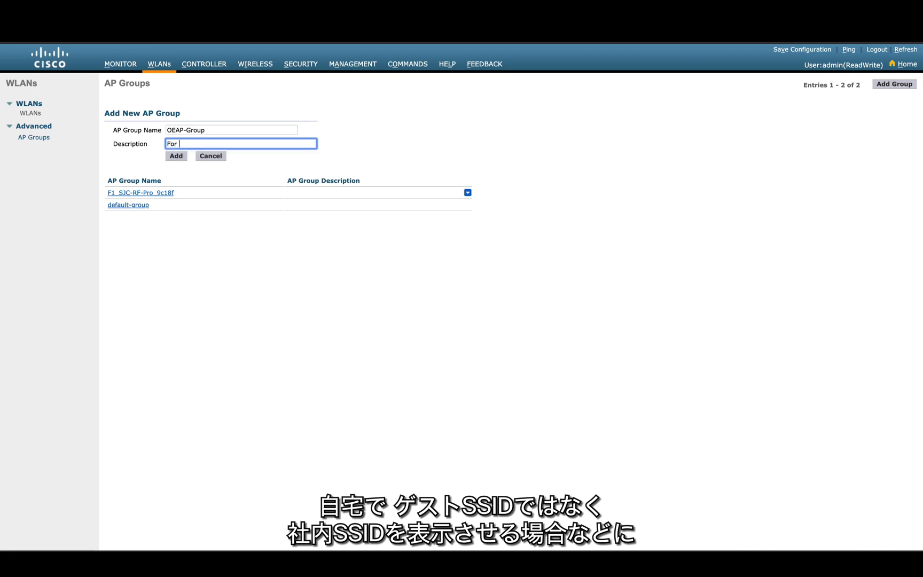
pyautogui.write('OEAP APs')
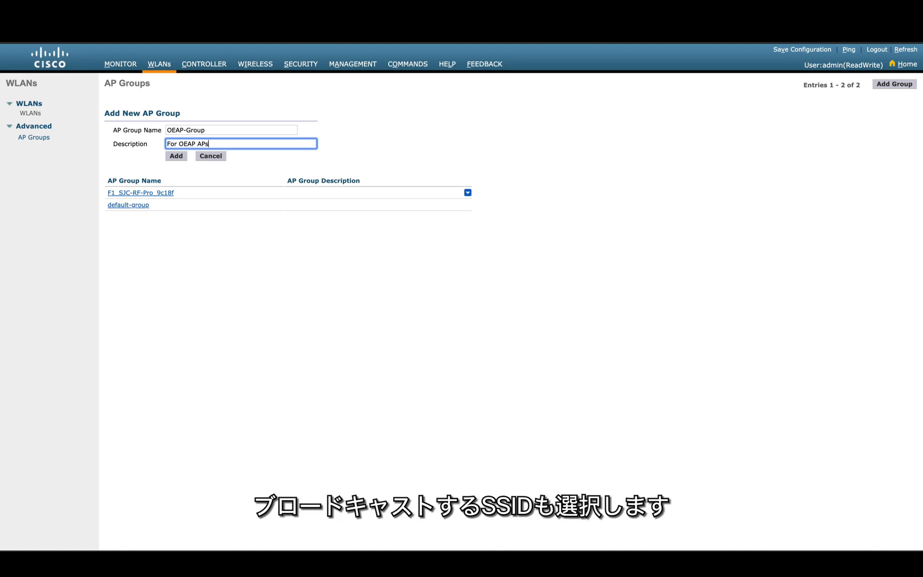
pyautogui.click(175, 156)
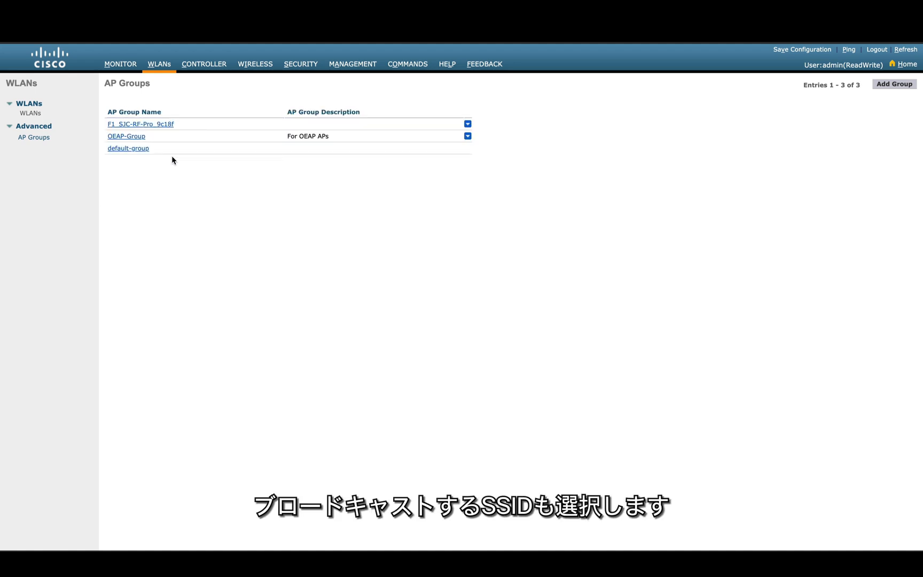
# Bring up OEAP-Group's settings for editing
pyautogui.click(126, 136)
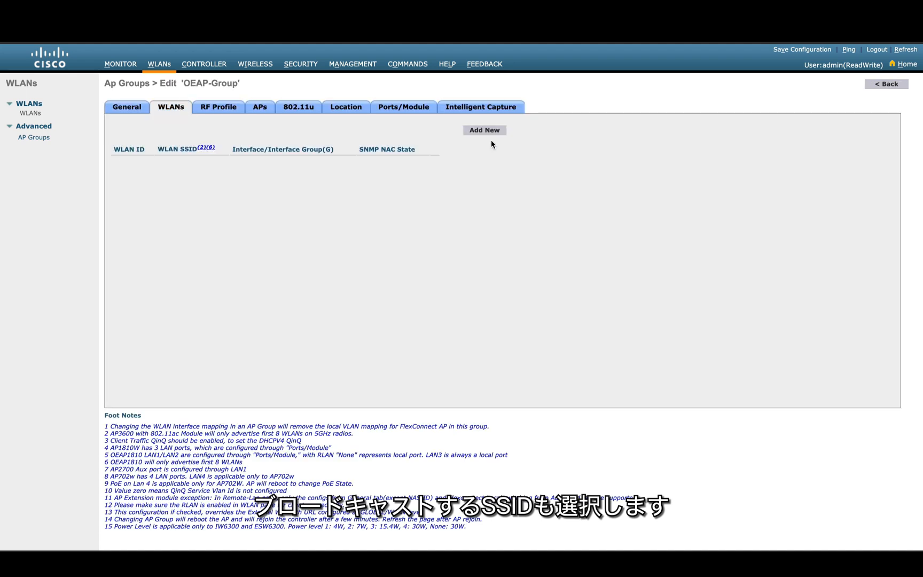
# Assign WLAN SSID Typhoon(1) on interface sjc-corp to OEAP-Group
pyautogui.click(484, 130)
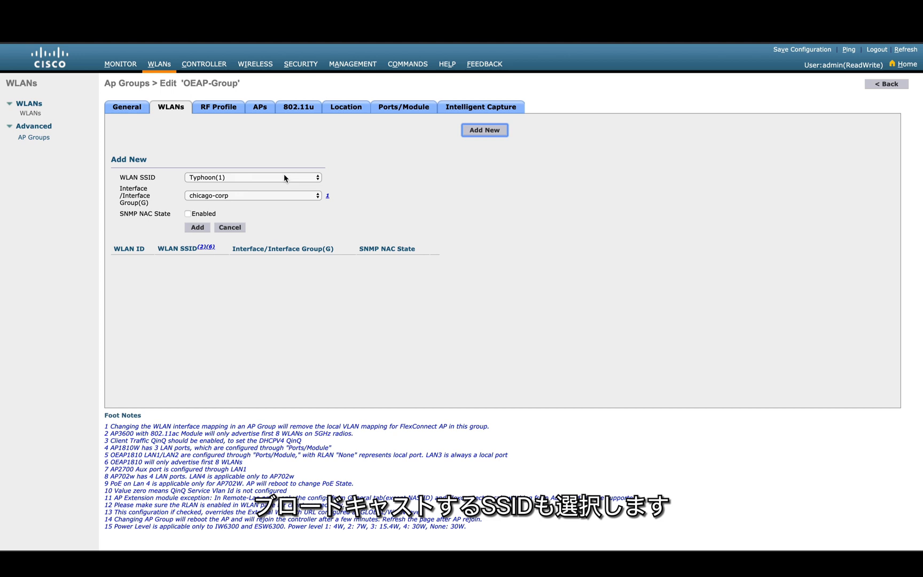
pyautogui.click(253, 178)
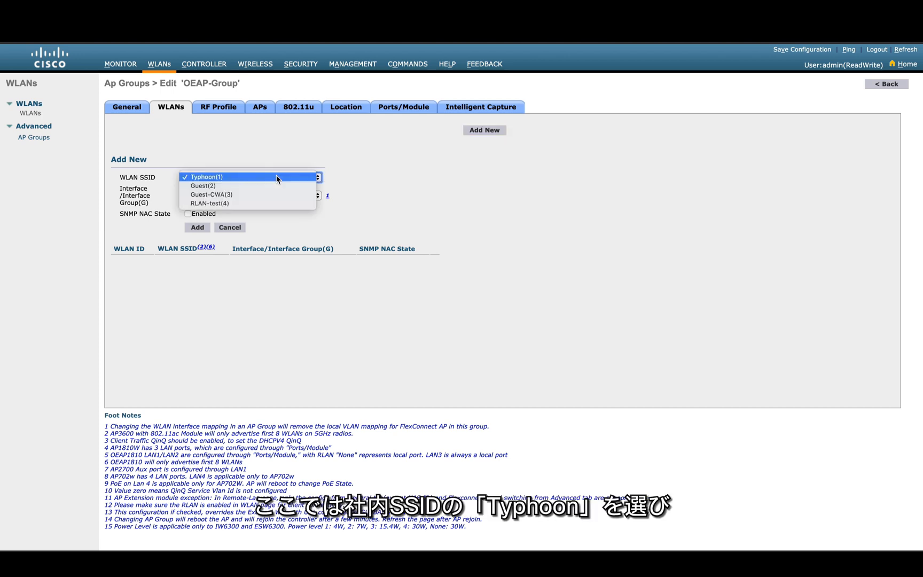
pyautogui.click(205, 176)
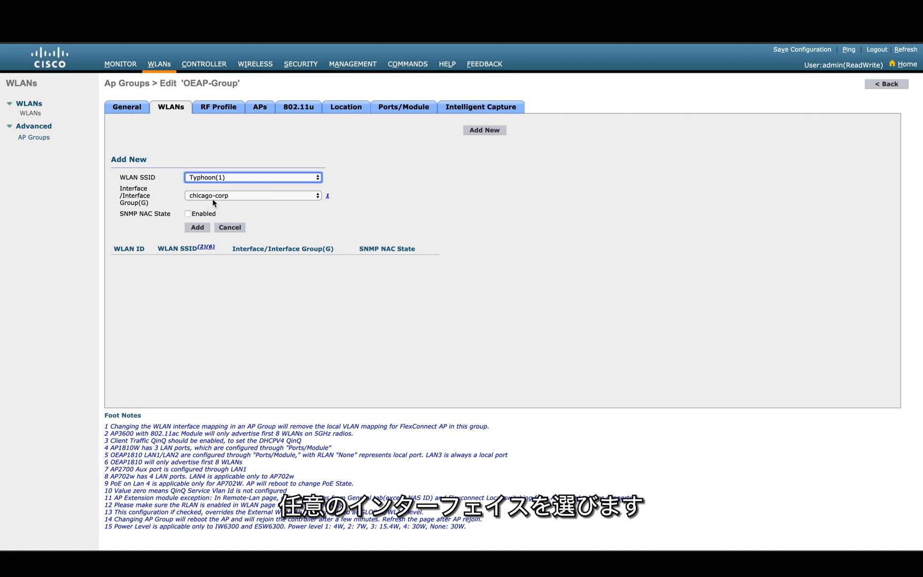
pyautogui.click(252, 195)
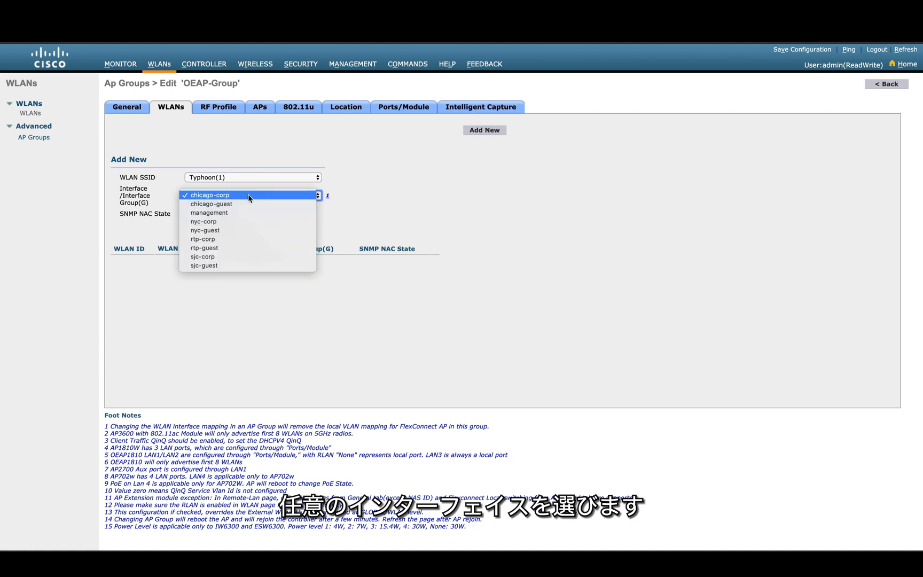
pyautogui.click(209, 194)
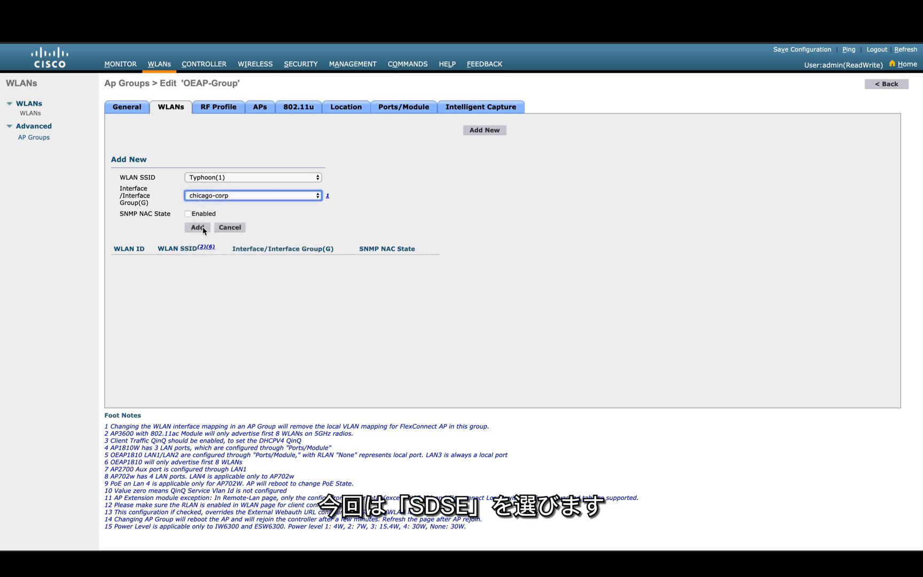
pyautogui.click(196, 227)
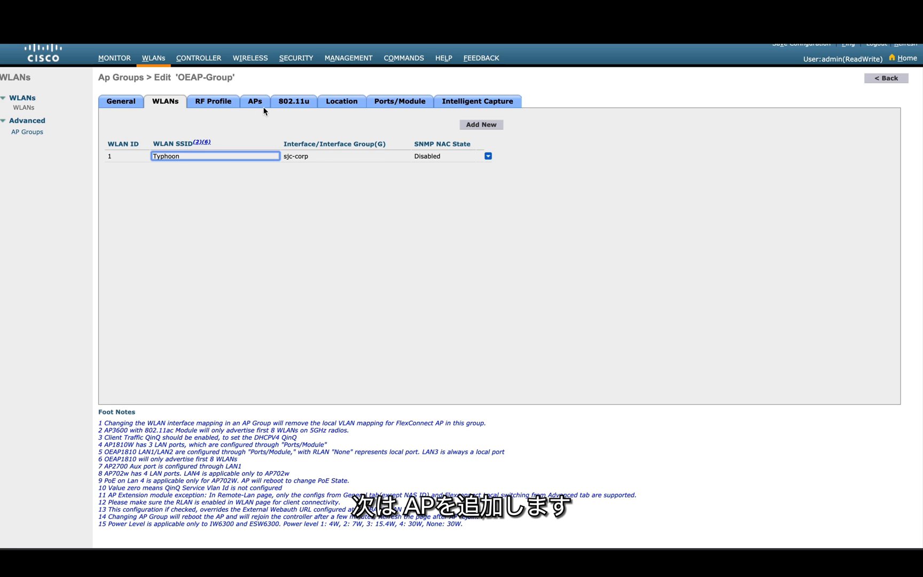
pyautogui.click(256, 100)
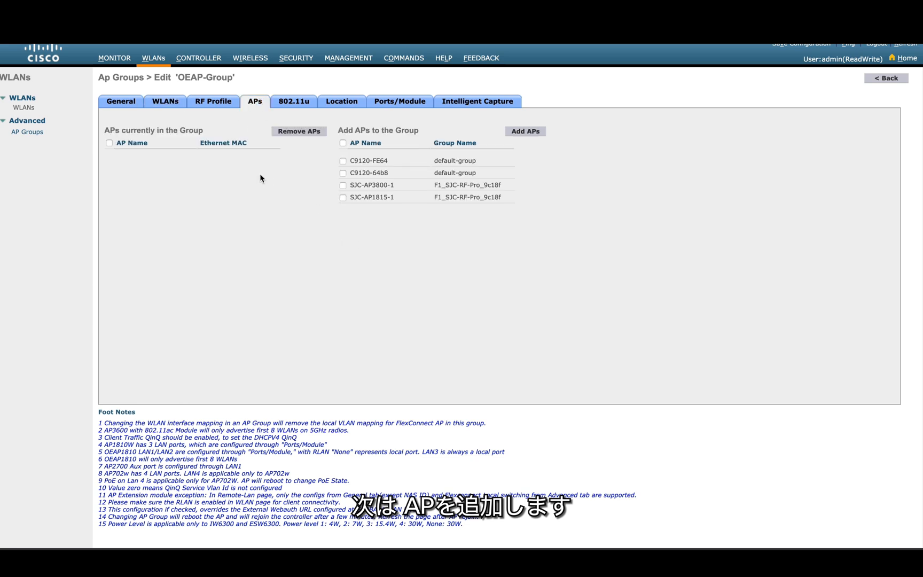
# Add SJC-AP1815-1 to OEAP-Group, accepting the reboot warning
pyautogui.click(343, 197)
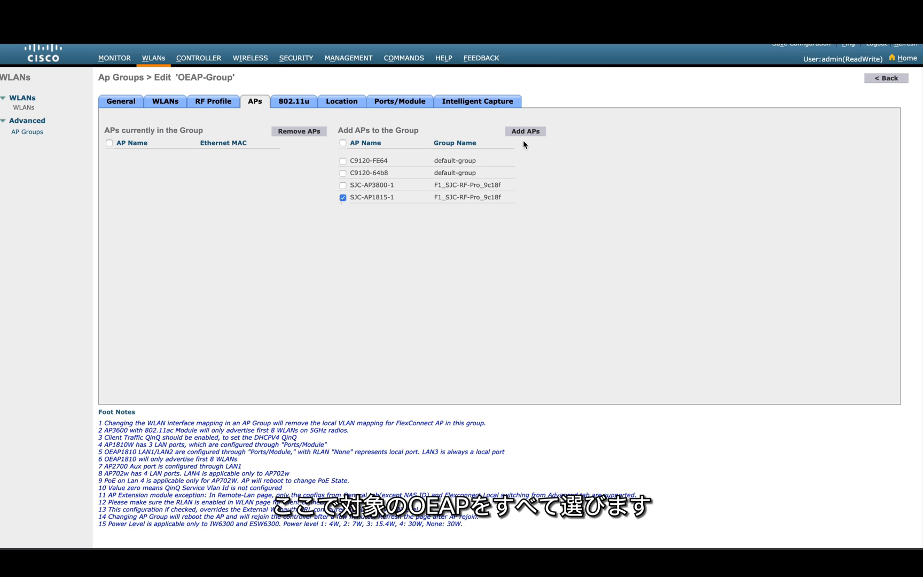
pyautogui.click(523, 130)
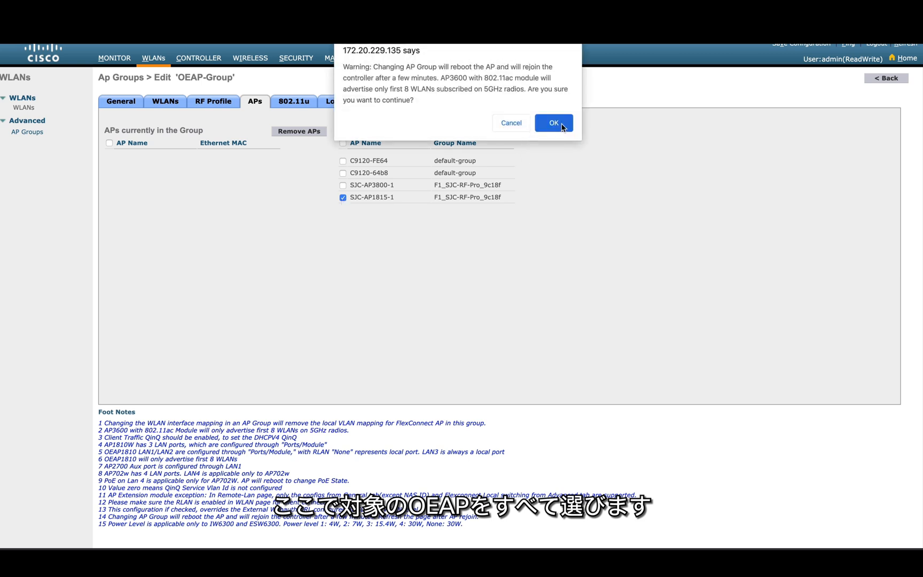
pyautogui.click(552, 123)
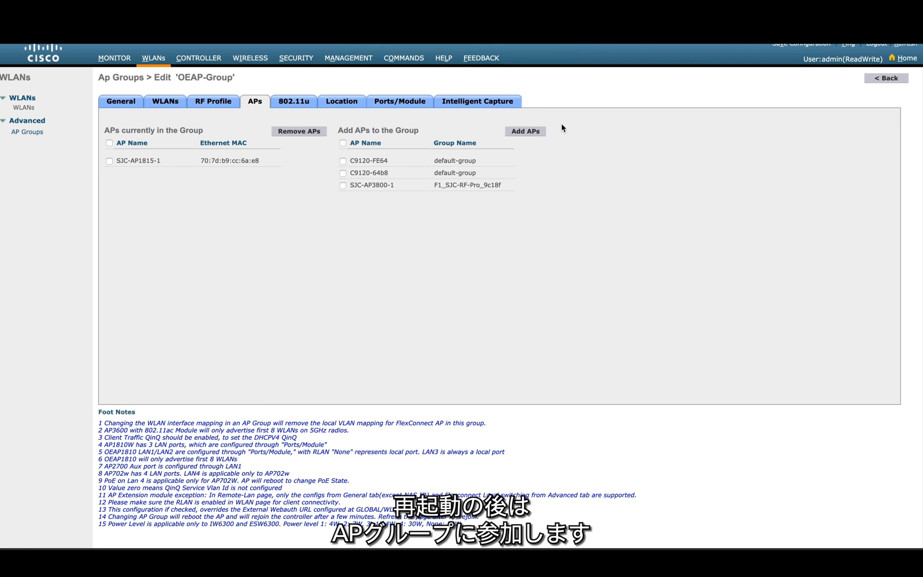
pyautogui.moveTo(829, 91)
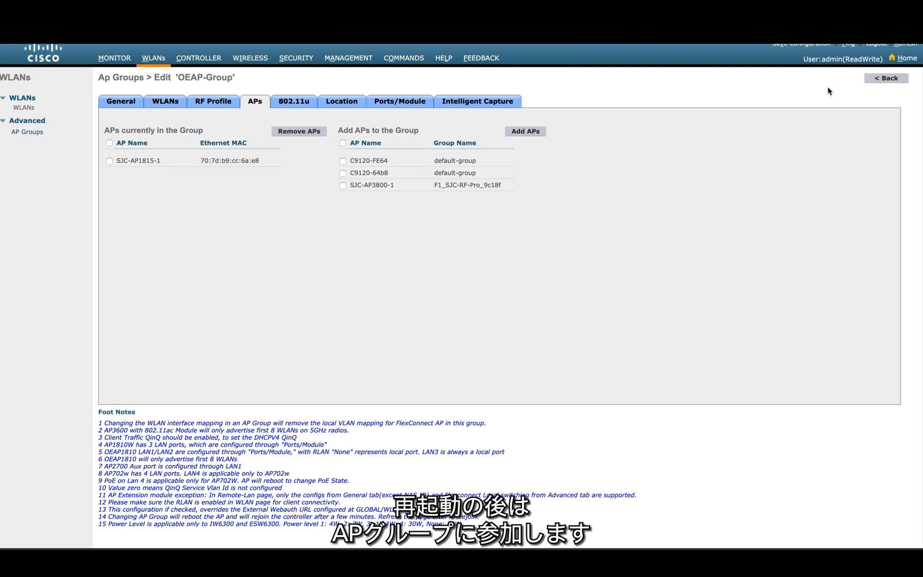
# Return to the AP groups list and show the All APs list
pyautogui.click(885, 78)
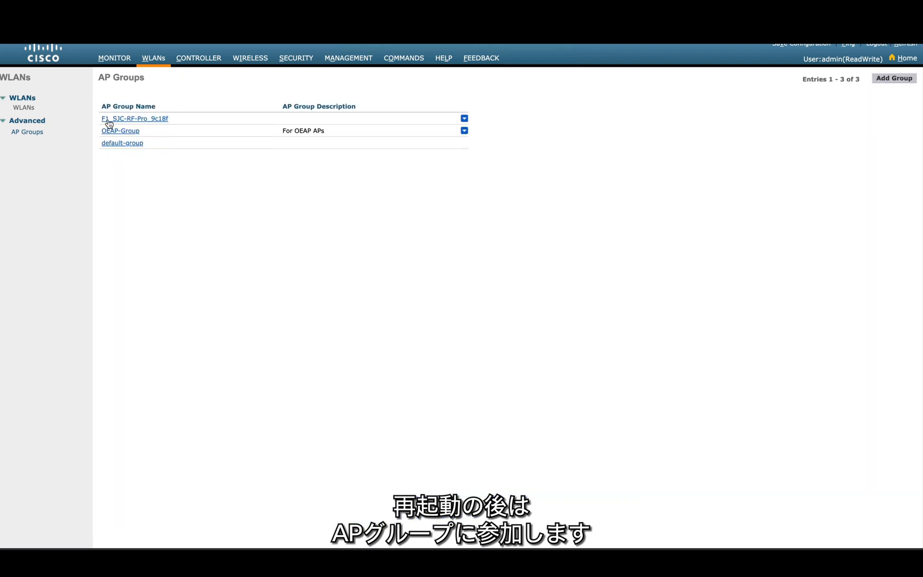
pyautogui.click(250, 57)
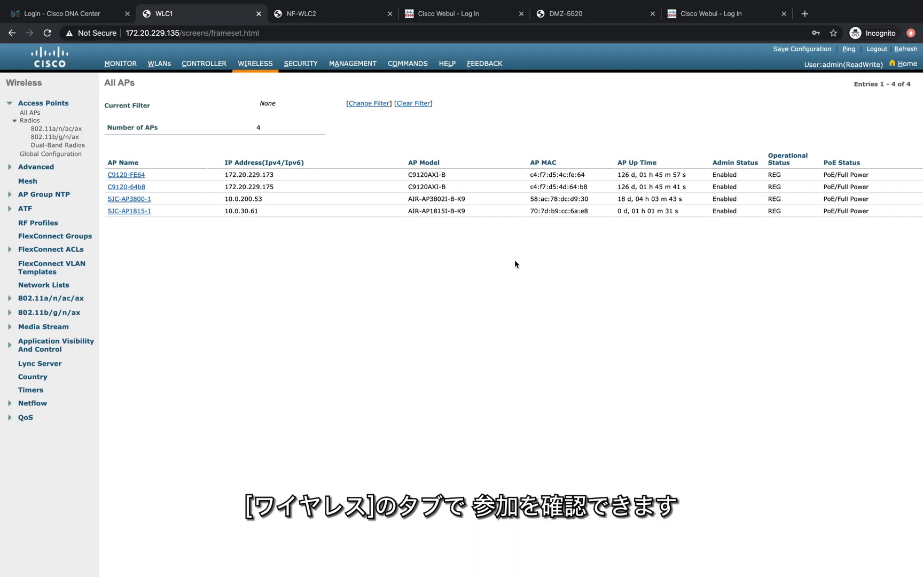
pyautogui.moveTo(307, 268)
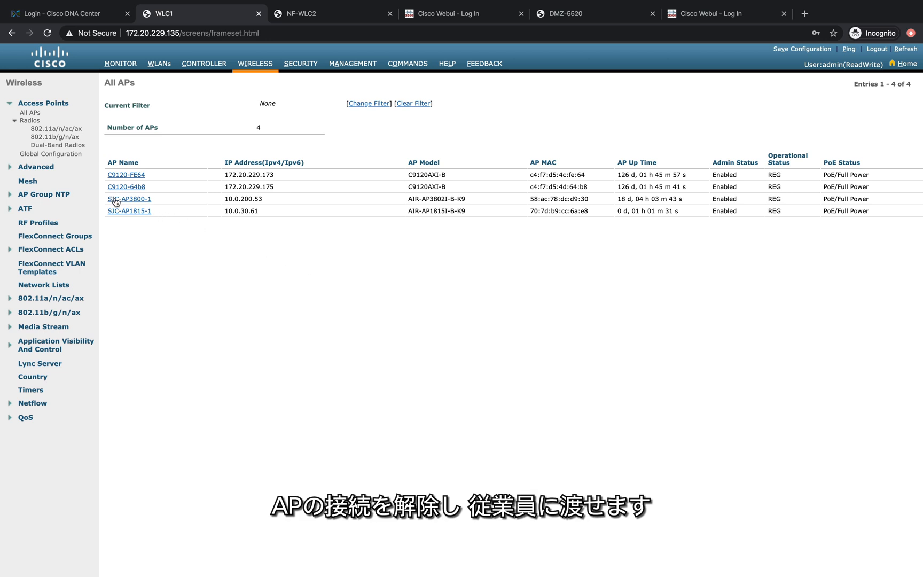
pyautogui.moveTo(129, 215)
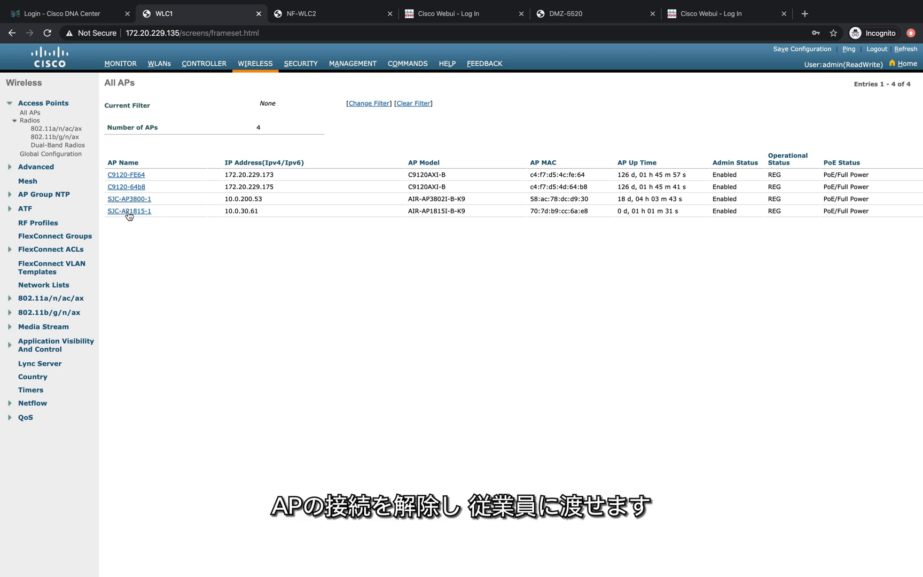
pyautogui.moveTo(120, 221)
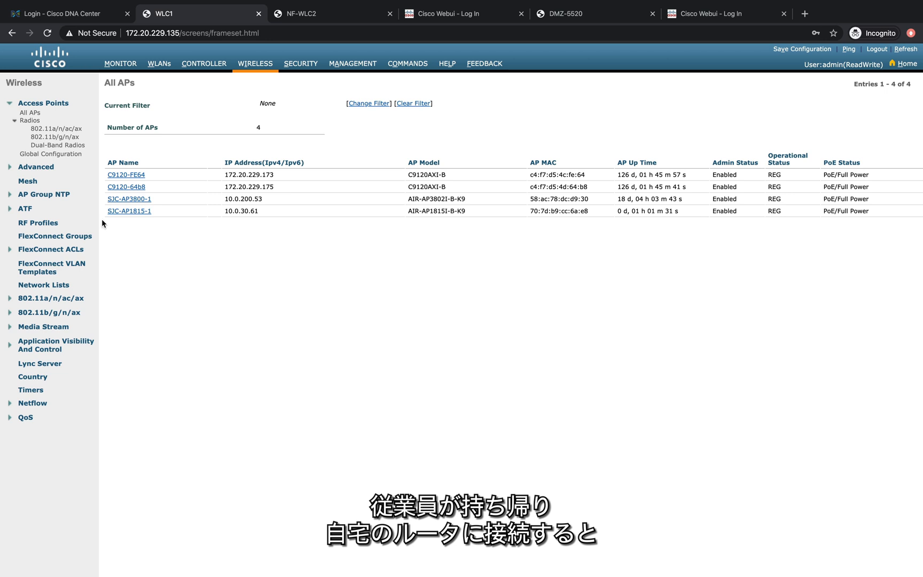
pyautogui.moveTo(121, 206)
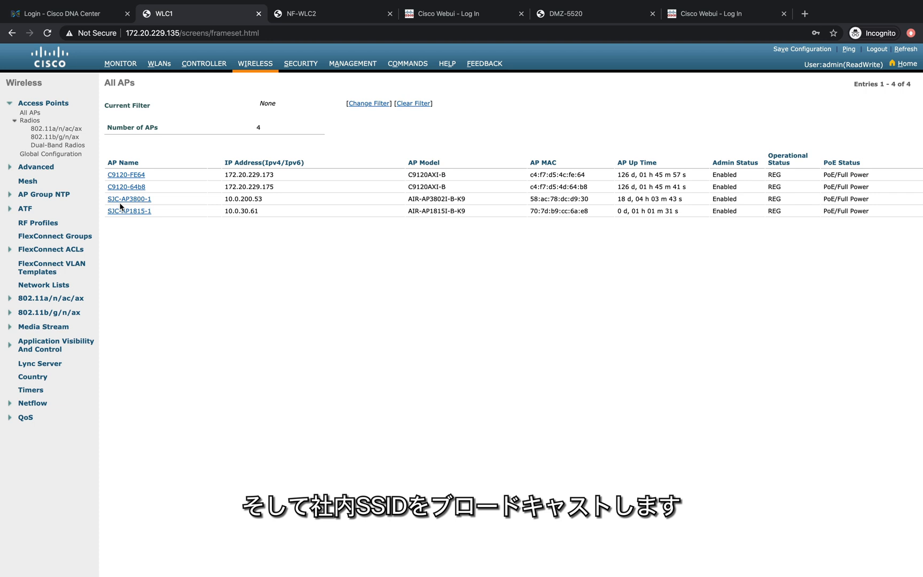
pyautogui.moveTo(129, 211)
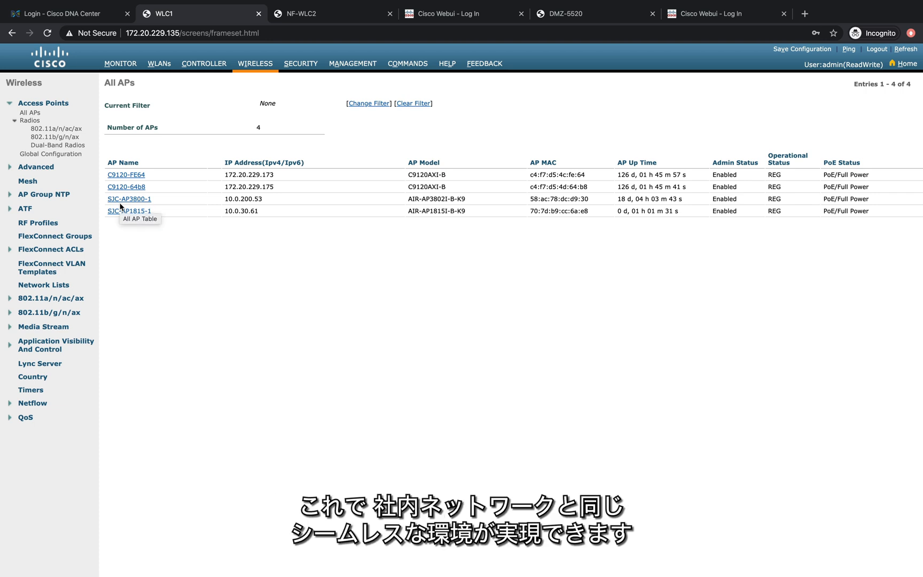